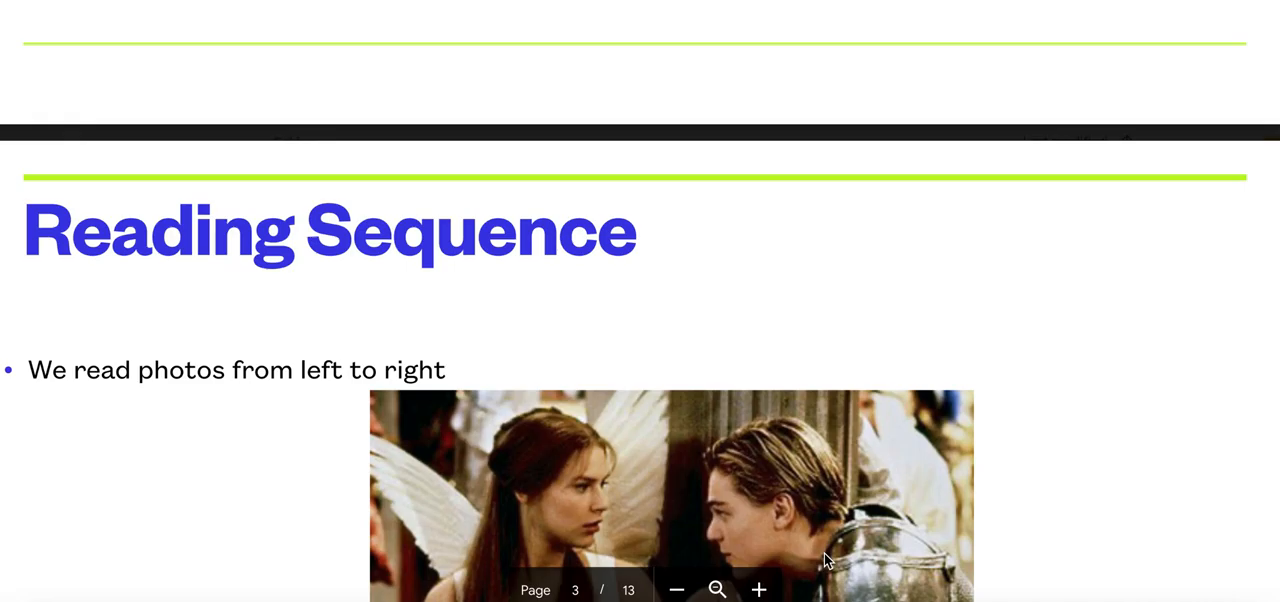
pyautogui.scroll(-3)
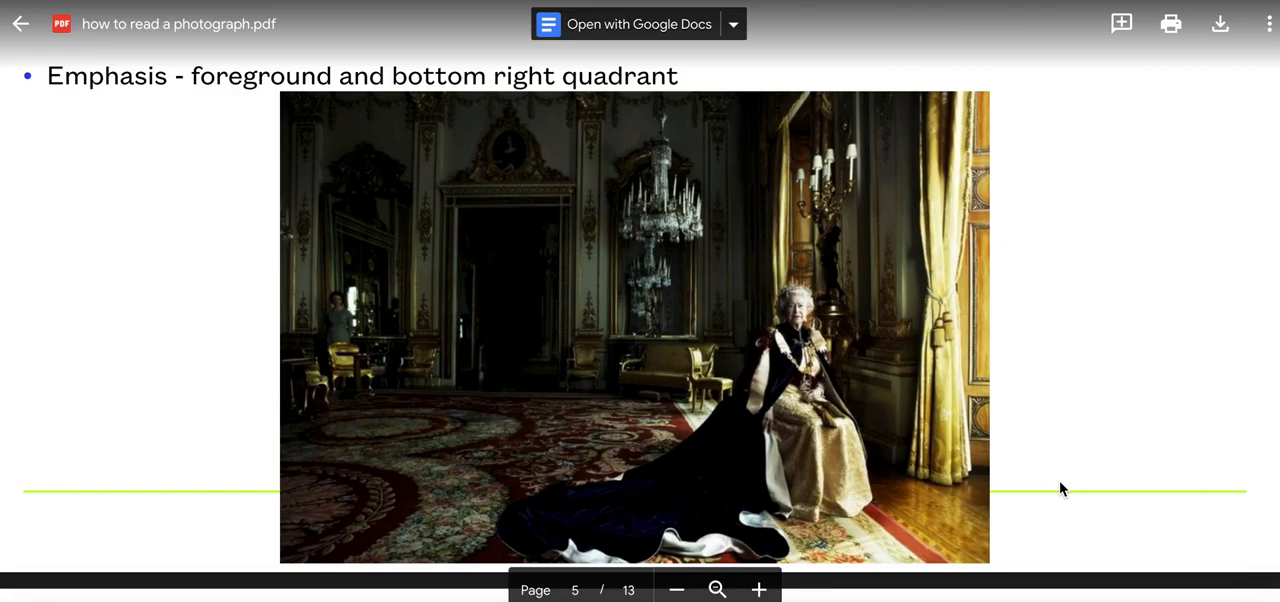
pyautogui.moveTo(1060, 448)
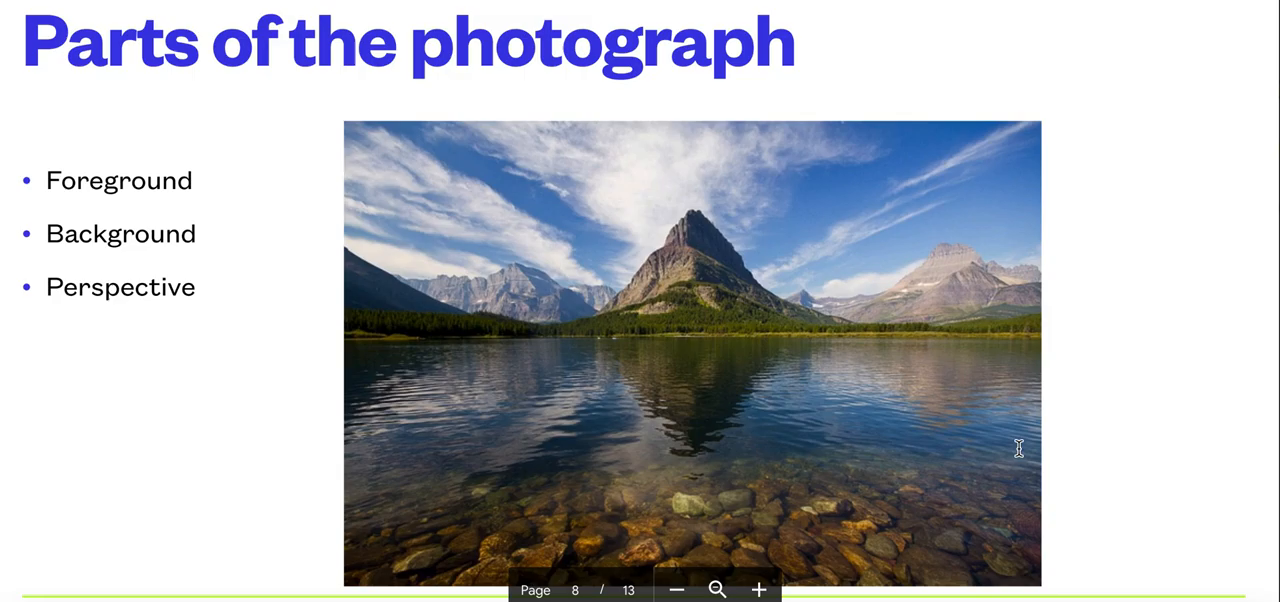
pyautogui.scroll(-3)
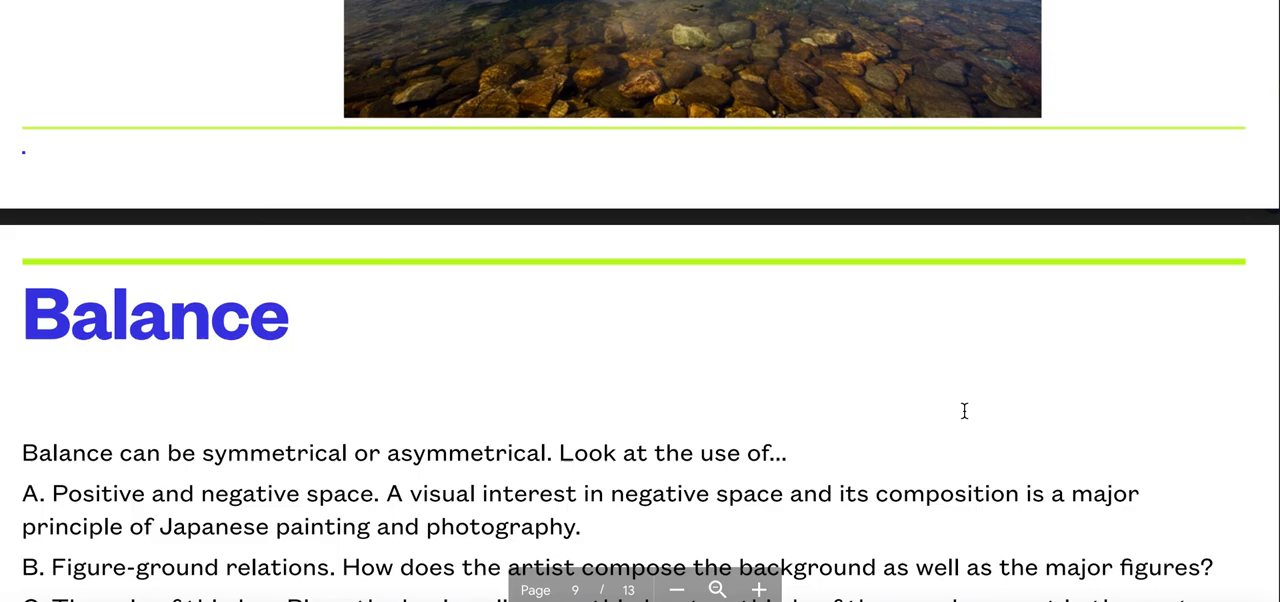
pyautogui.scroll(-3)
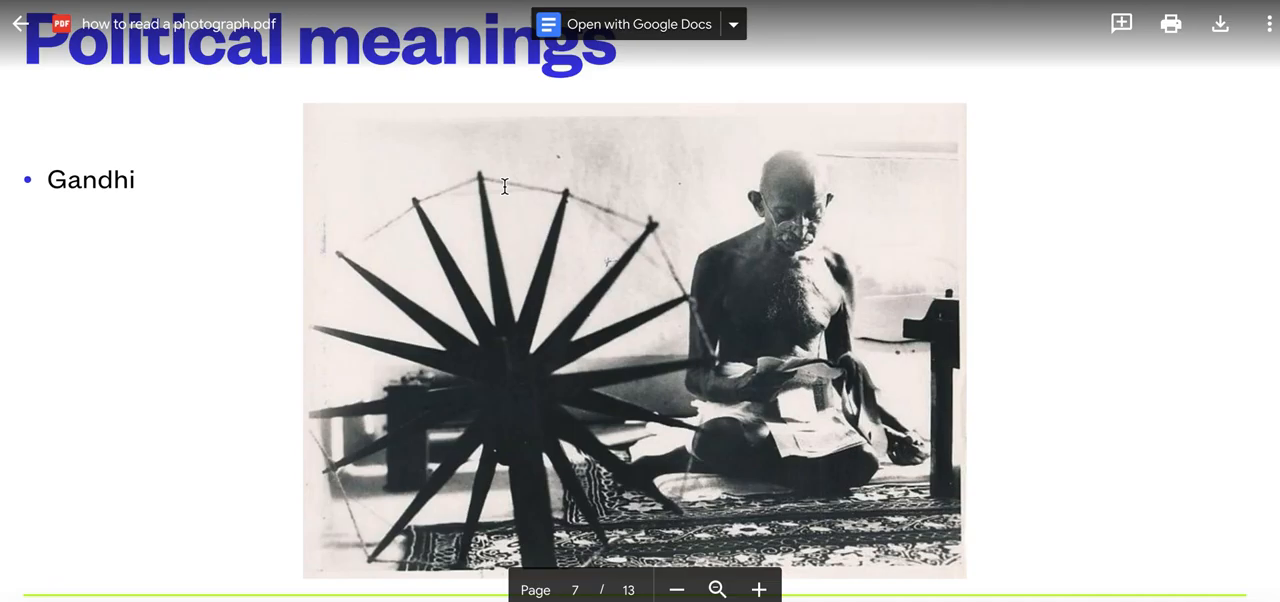
pyautogui.moveTo(778, 432)
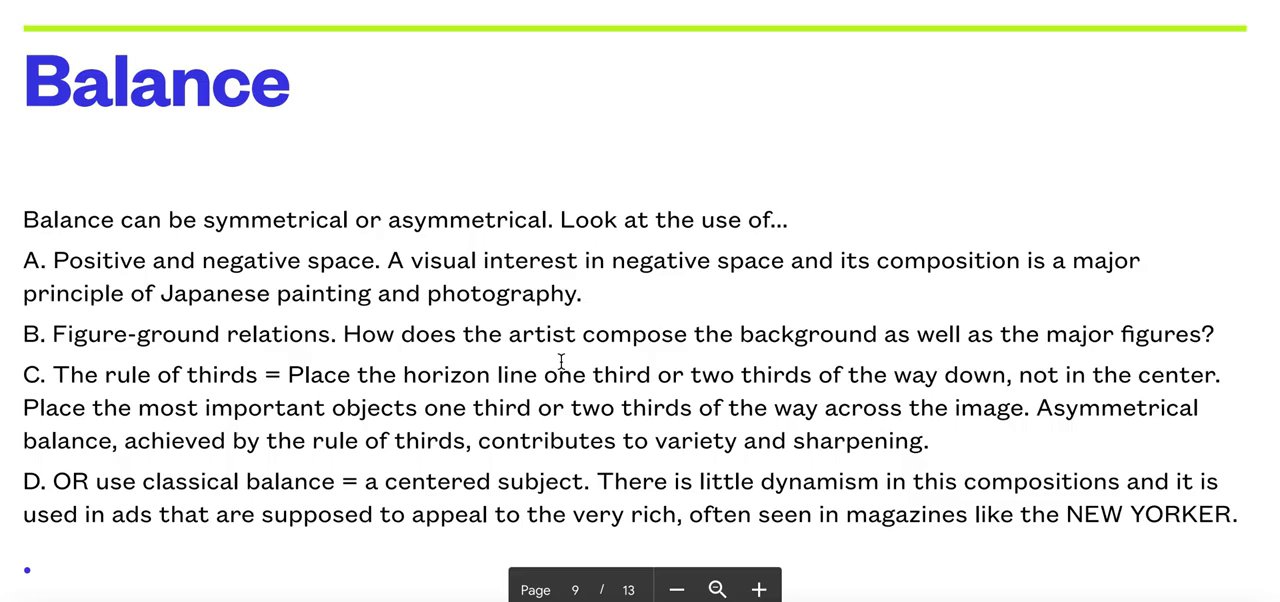
pyautogui.scroll(-3)
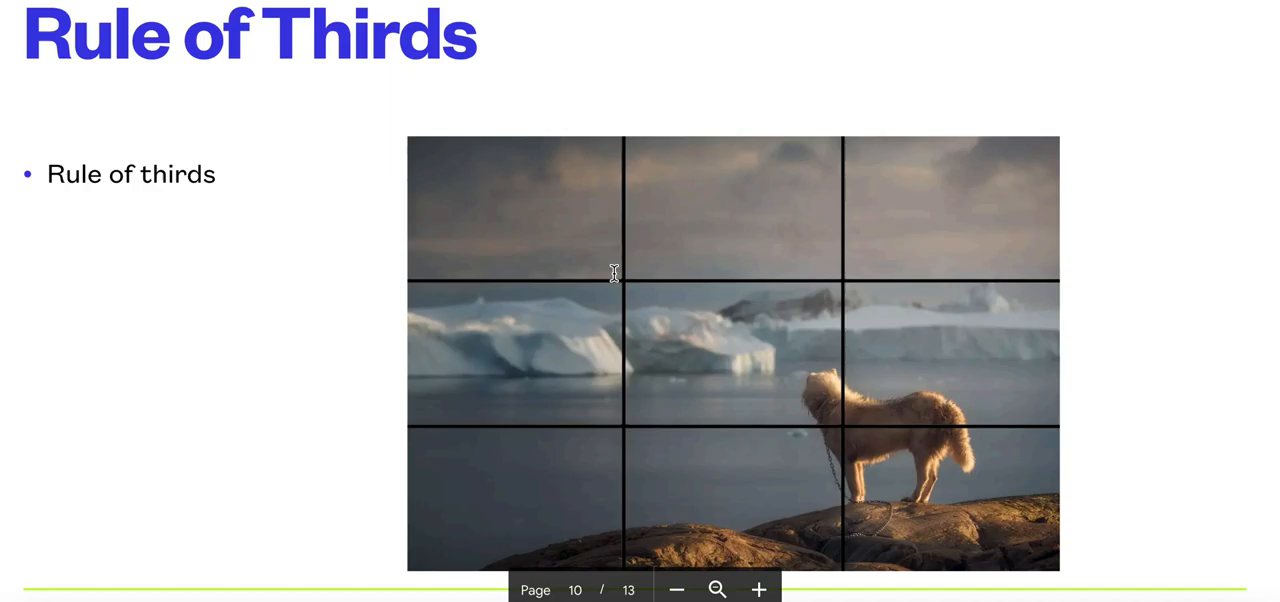
pyautogui.moveTo(598, 450)
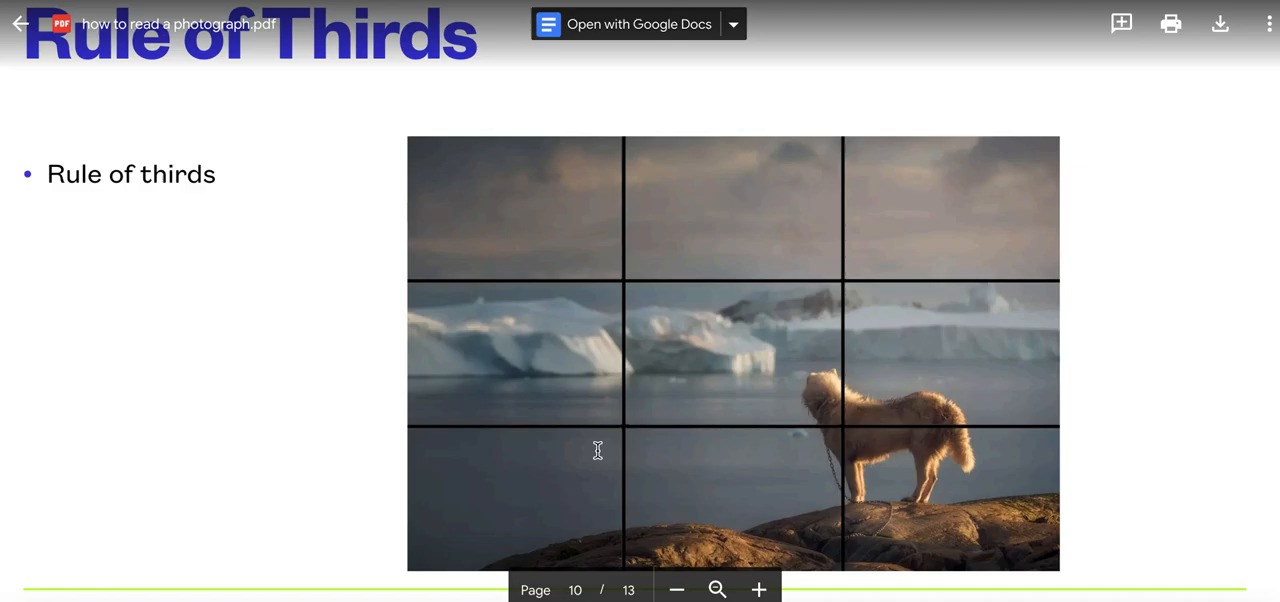
pyautogui.moveTo(416, 396)
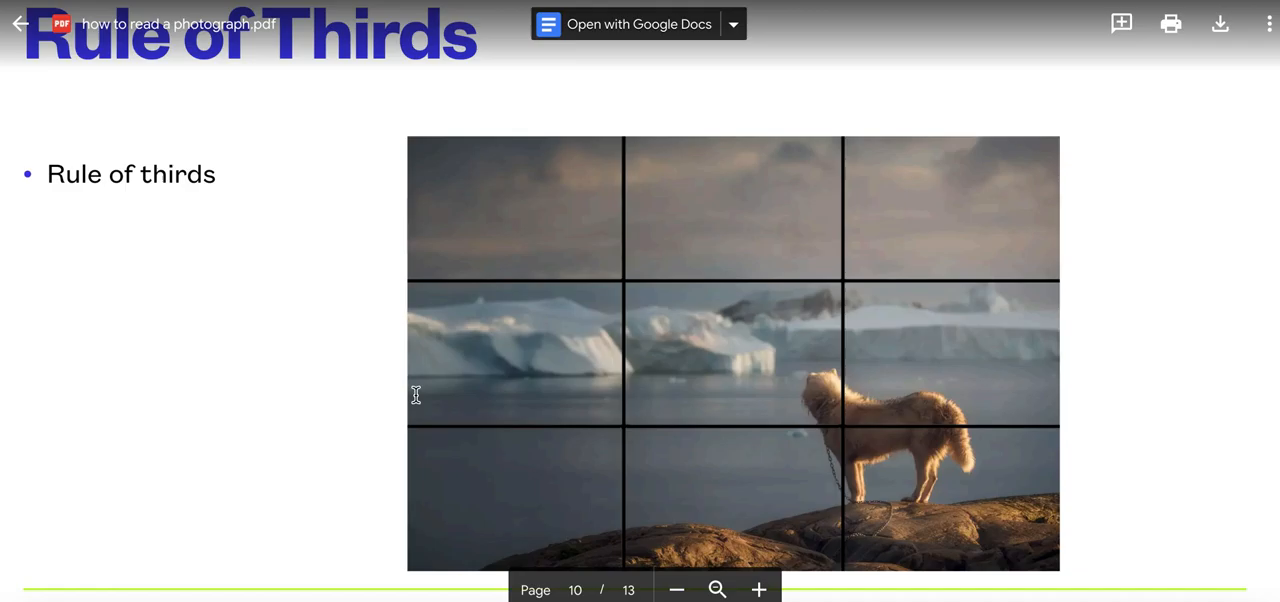
pyautogui.moveTo(900, 260)
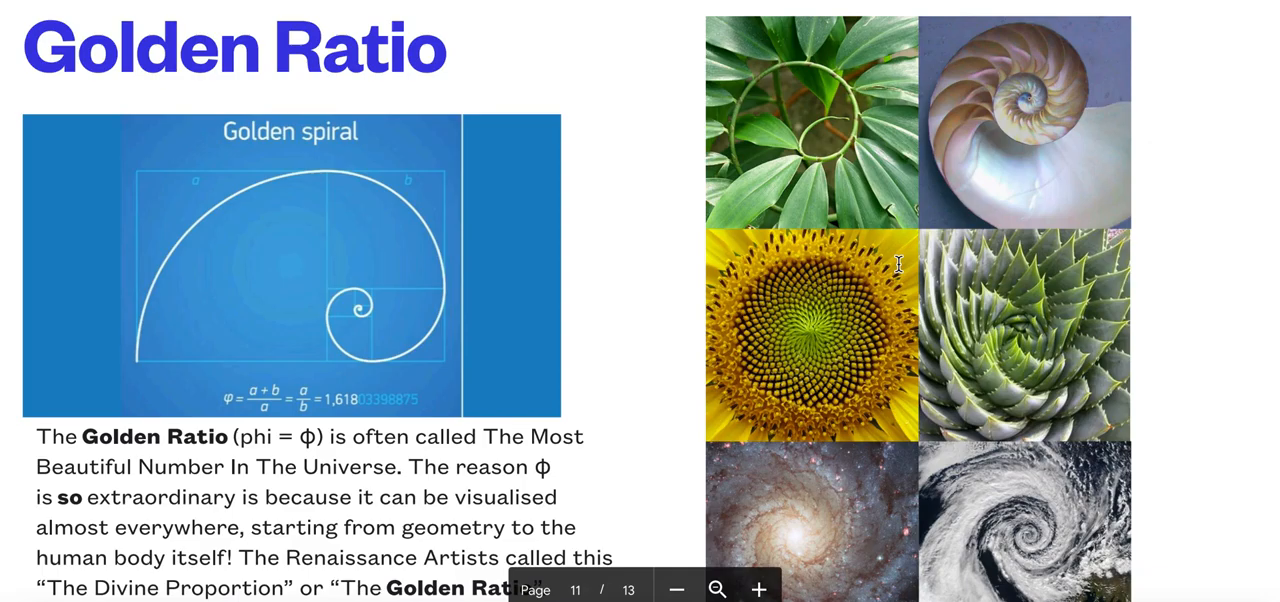
pyautogui.moveTo(524, 346)
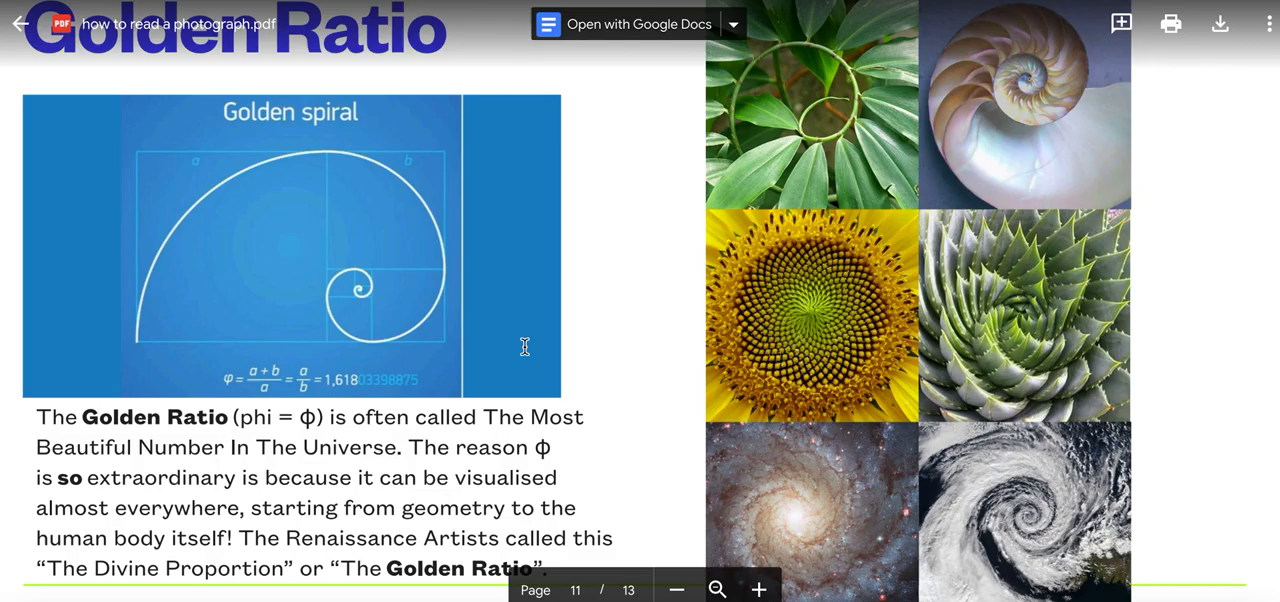
pyautogui.moveTo(368, 260)
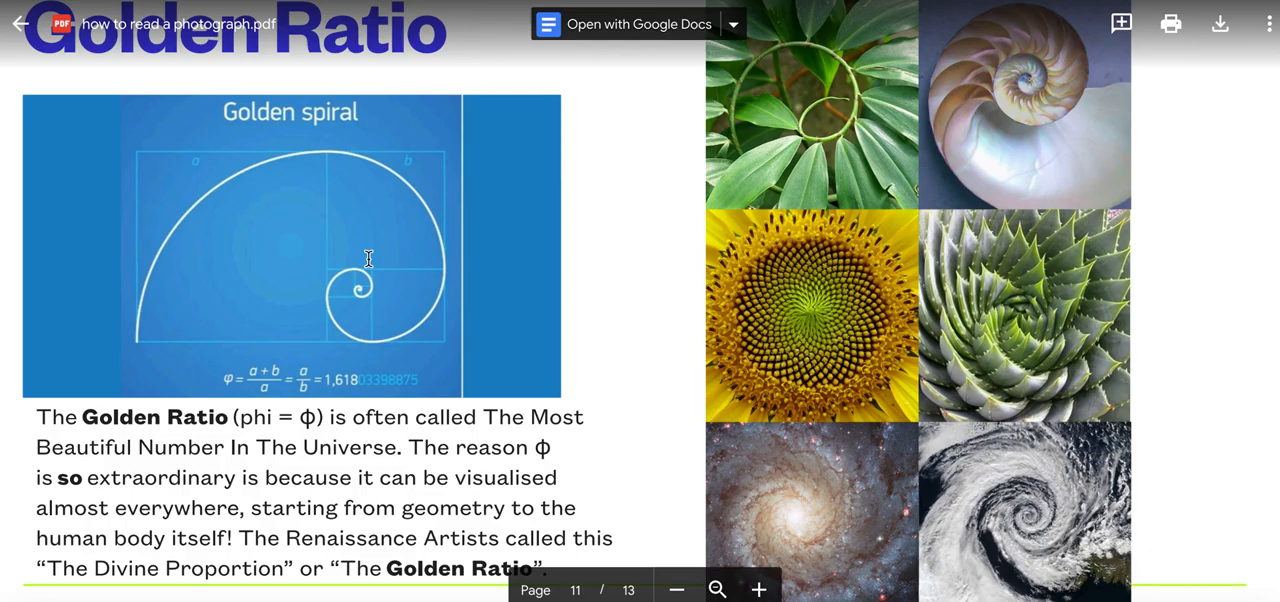
pyautogui.scroll(-3)
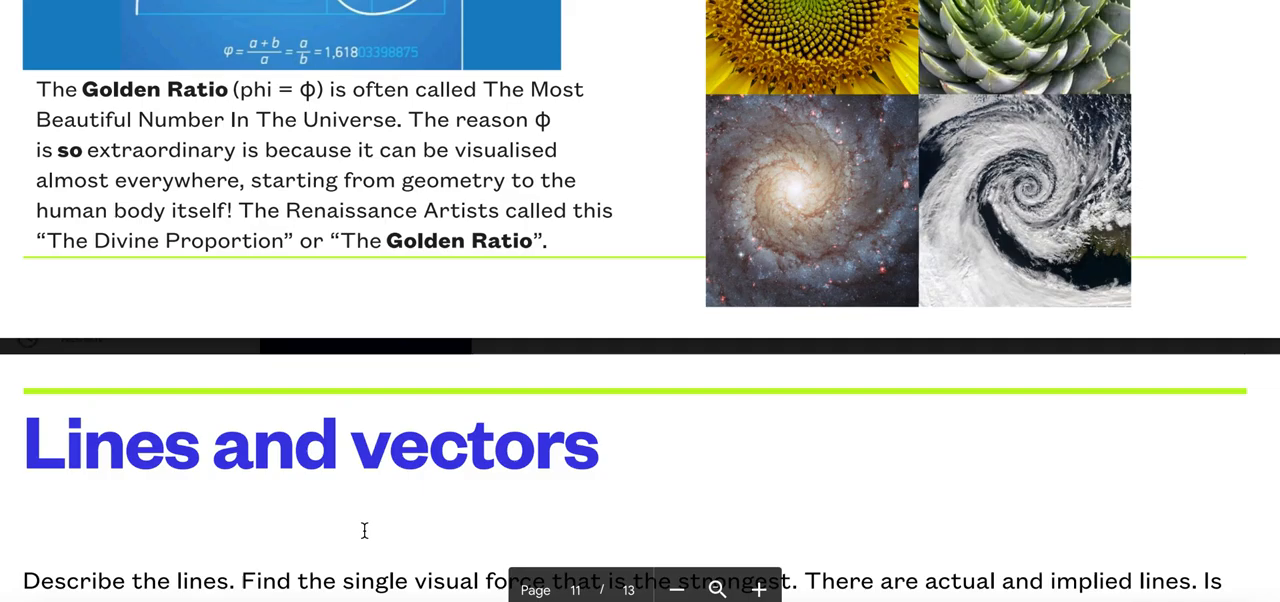
pyautogui.scroll(-3)
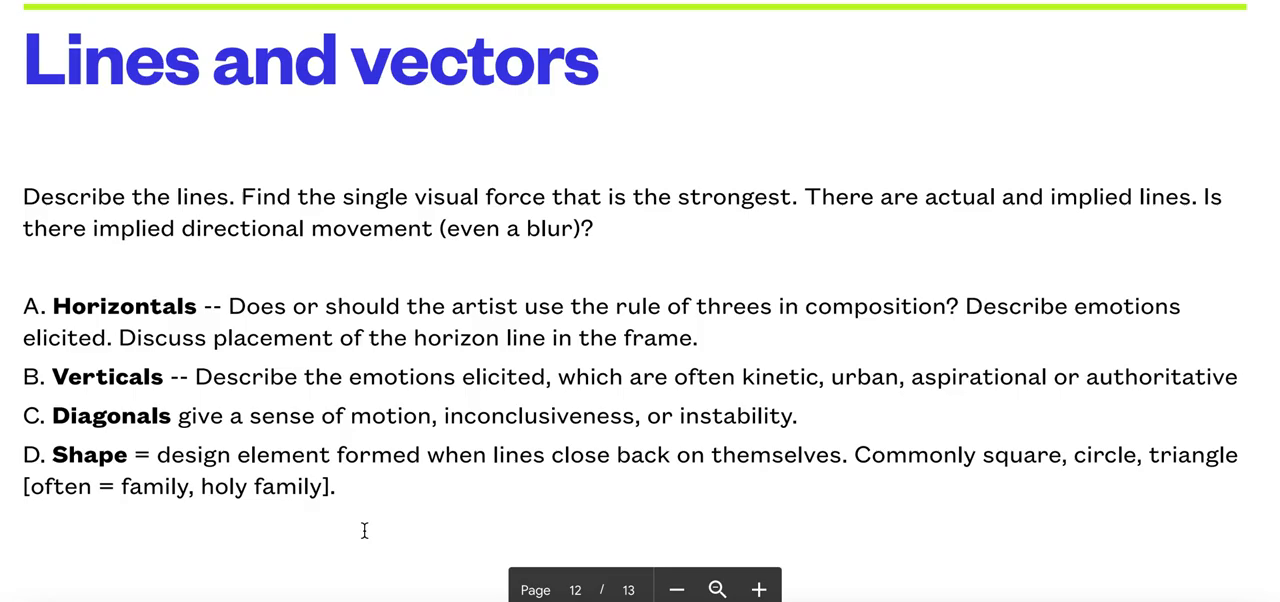
pyautogui.moveTo(362, 518)
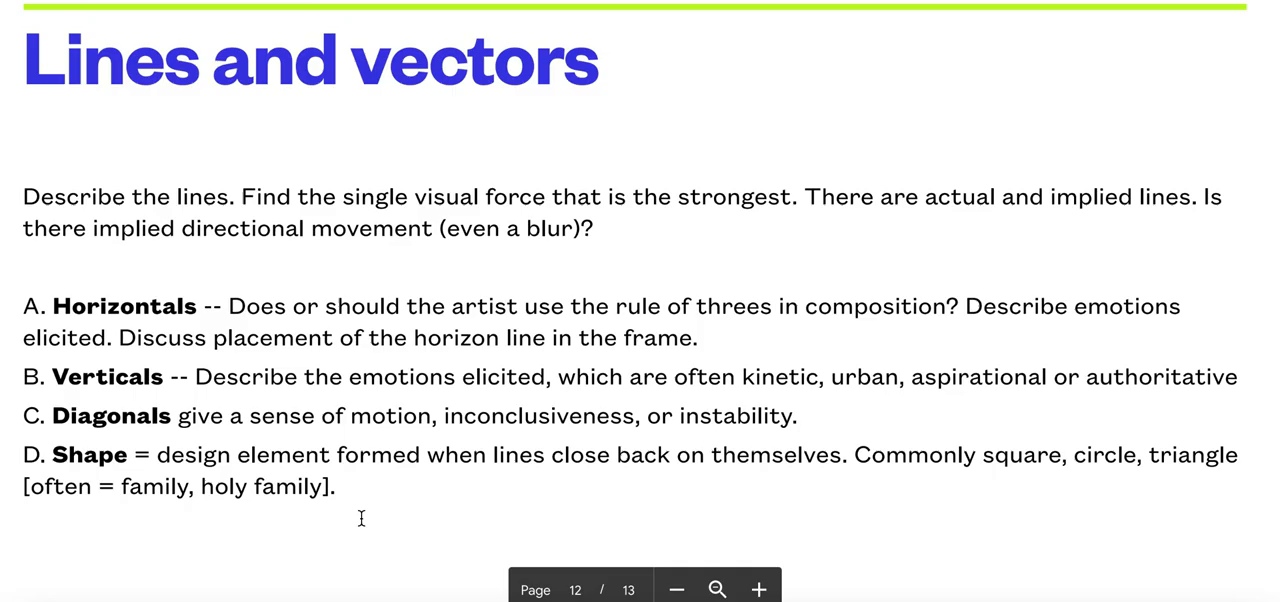
pyautogui.scroll(-3)
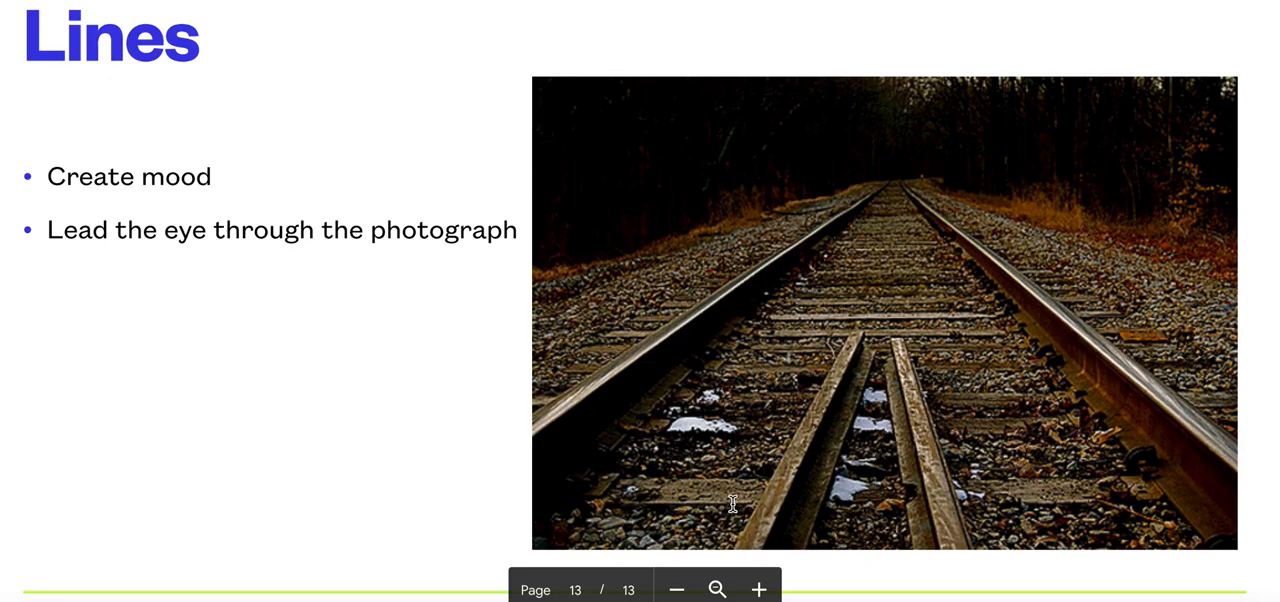
pyautogui.moveTo(592, 518)
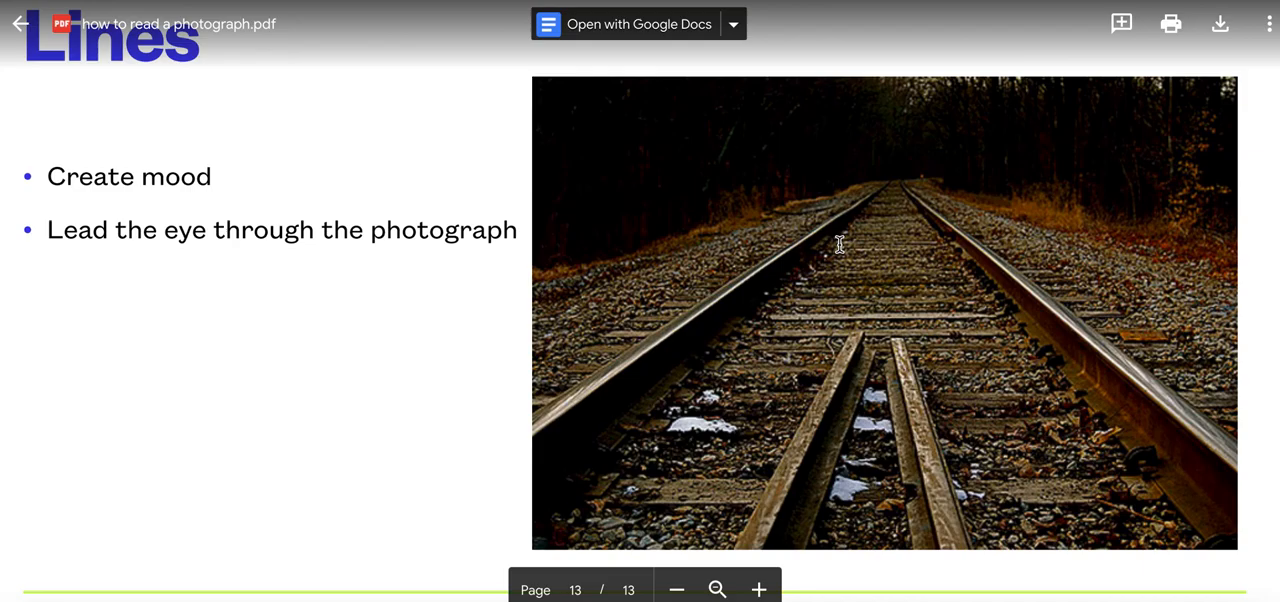
pyautogui.scroll(-3)
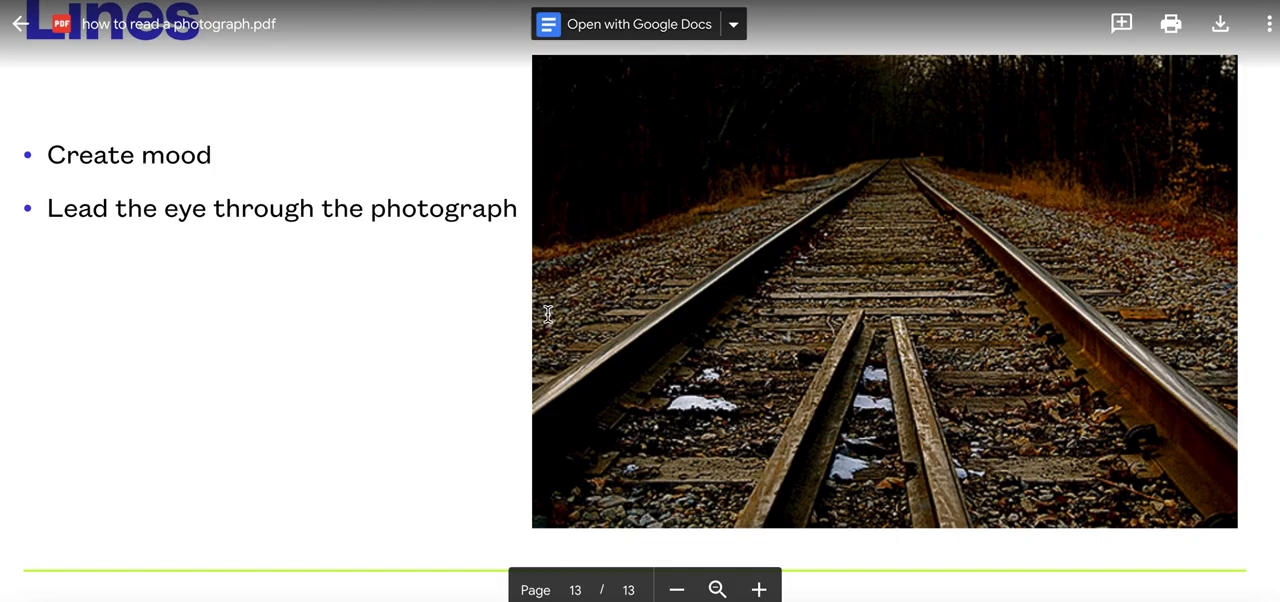